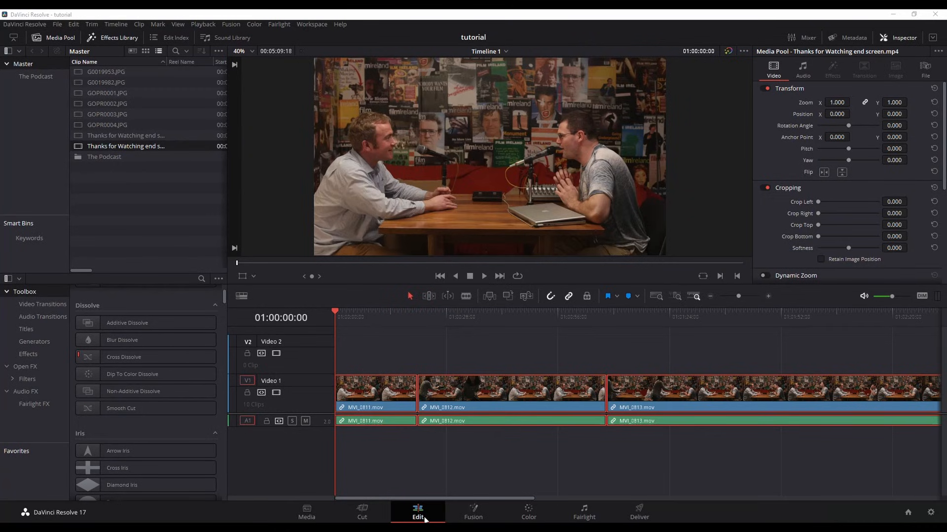
pyautogui.moveTo(389, 472)
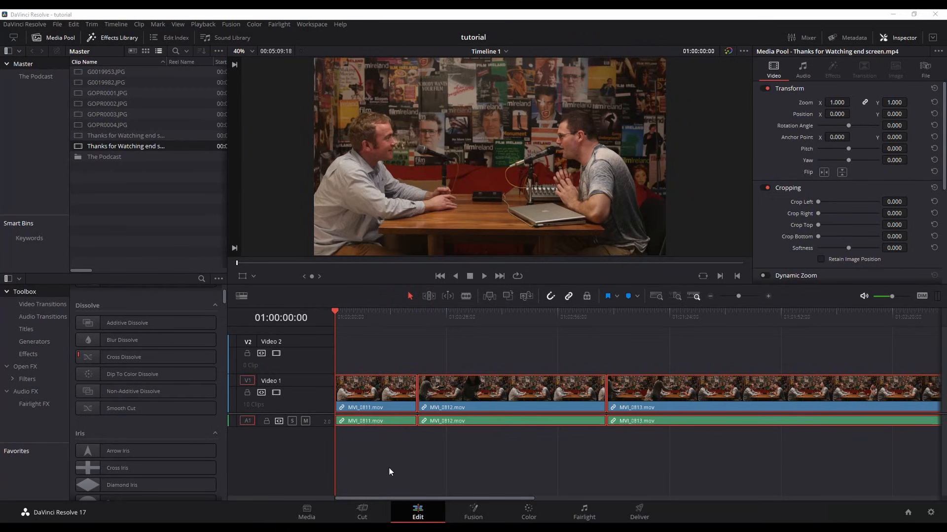
# - Browse the Titles library and place Background Reveal Lower Third at the start of Video 2
pyautogui.click(449, 387)
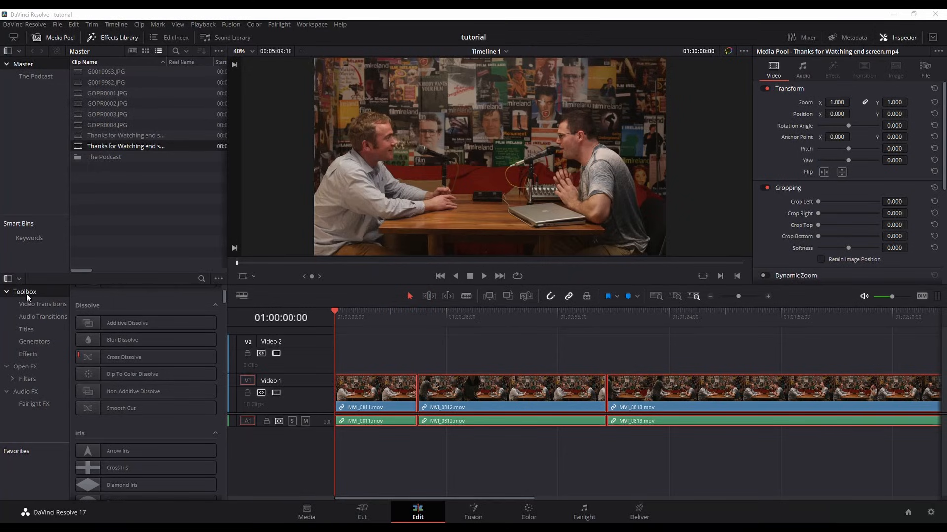
pyautogui.moveTo(26, 331)
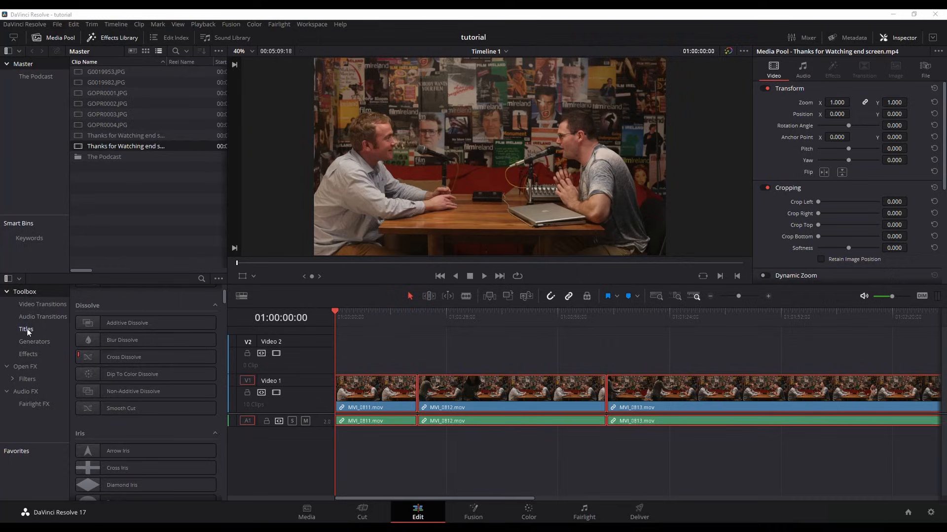
pyautogui.click(26, 329)
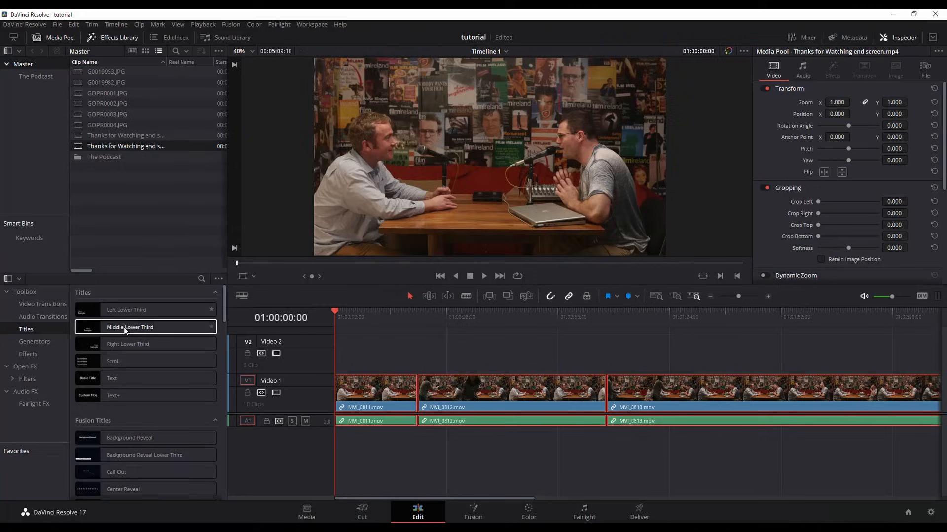
pyautogui.click(127, 344)
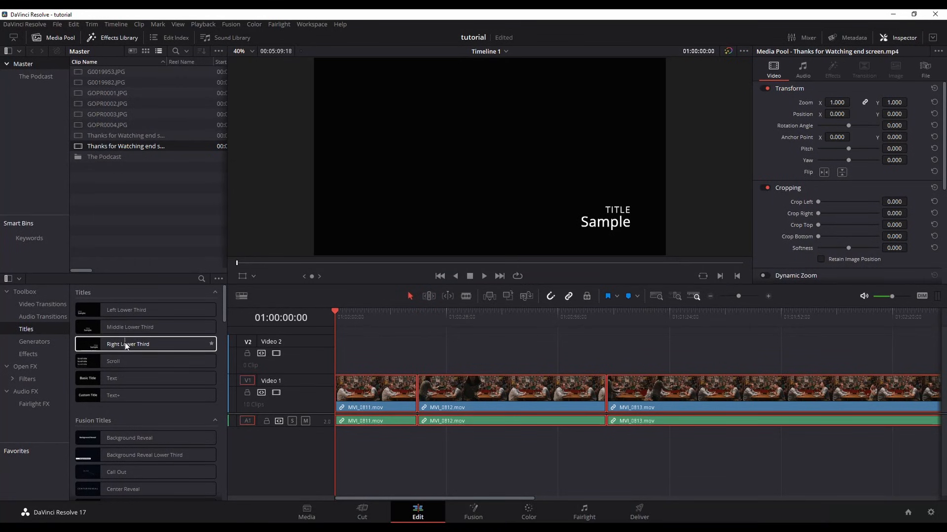
pyautogui.click(145, 438)
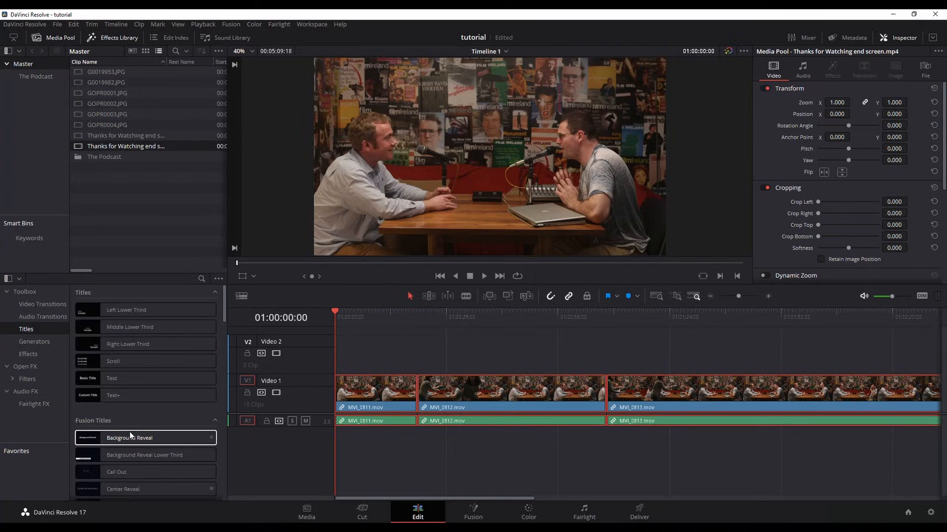
pyautogui.scroll(-3)
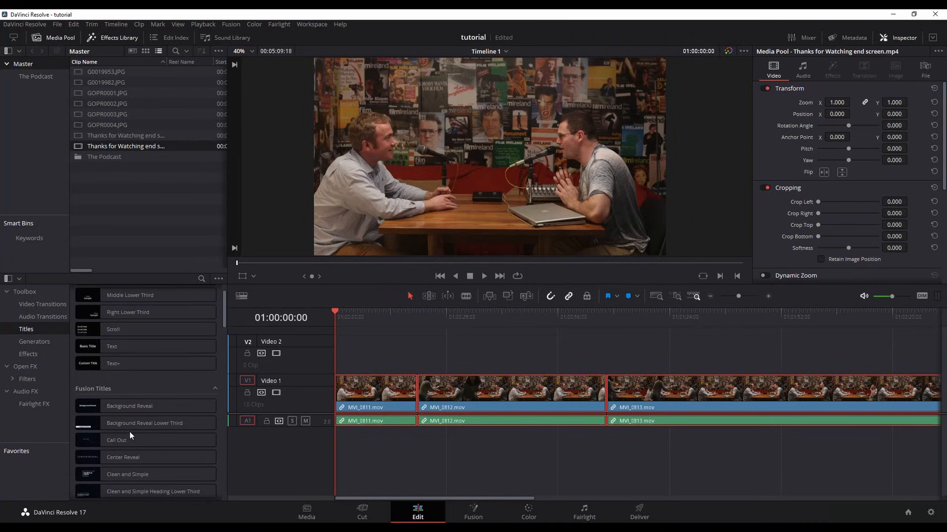
pyautogui.click(144, 423)
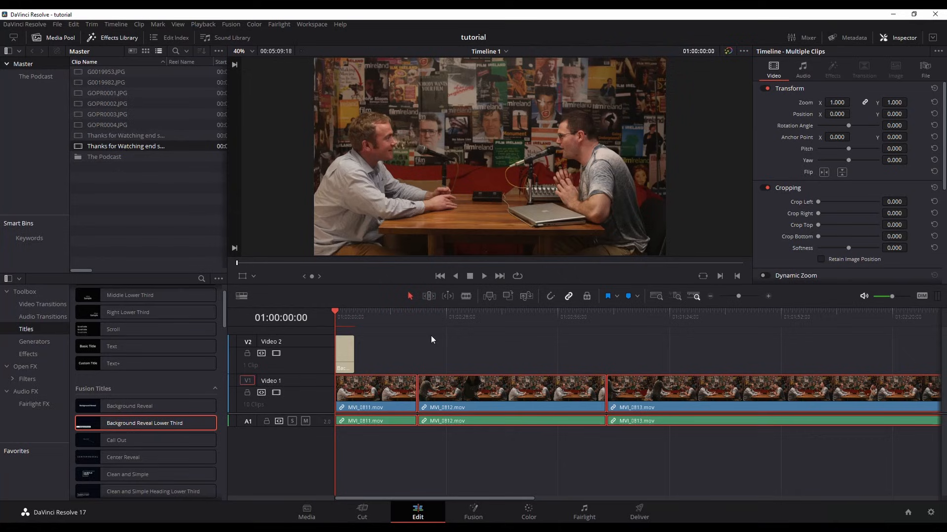
# - Select the Background Reveal lower-third clip on Video 2 for removal
pyautogui.click(483, 276)
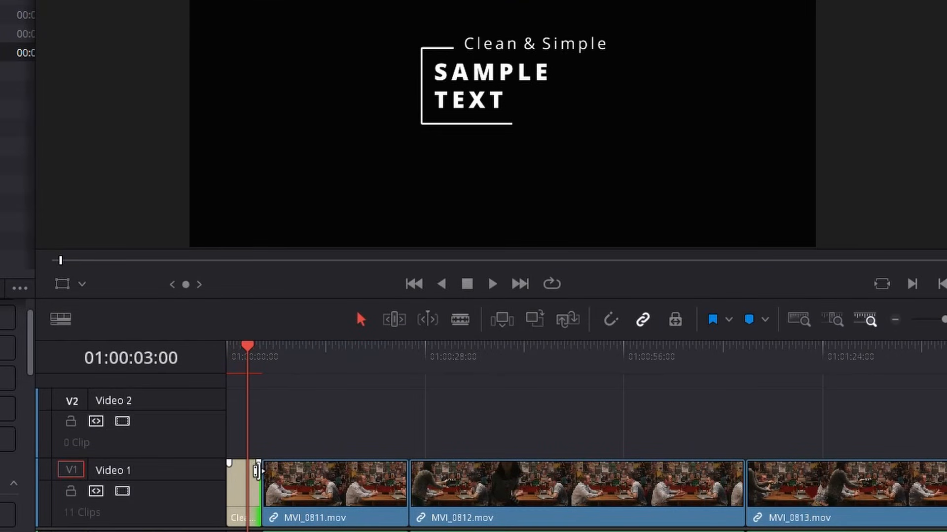
# - Drag the Clean & Simple title's end point to meet the start of MVI_0811.mov
pyautogui.moveTo(257, 471); pyautogui.dragTo(252, 471)
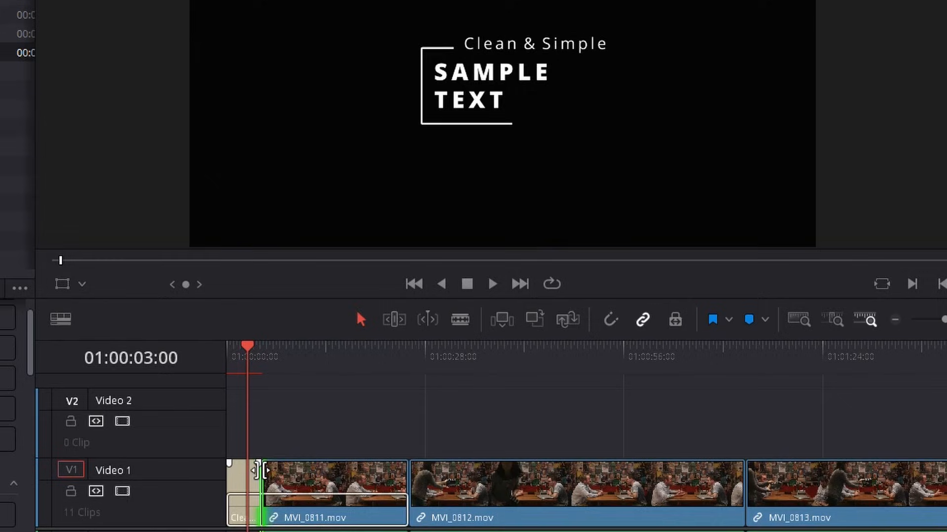
pyautogui.moveTo(258, 471); pyautogui.dragTo(252, 470)
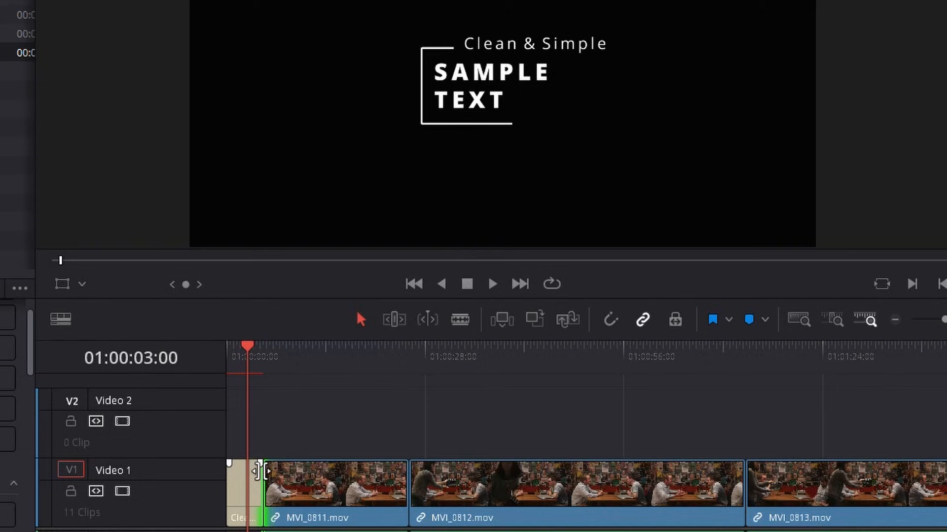
pyautogui.moveTo(254, 483); pyautogui.dragTo(253, 483)
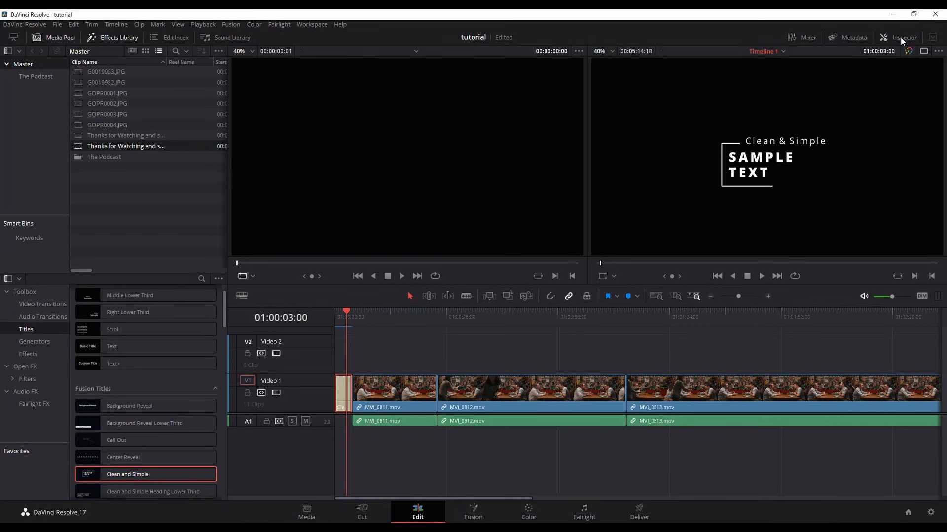
# - In the Inspector, set Small Text to 'titles go here' and Big Text to 'larger title'
pyautogui.click(902, 37)
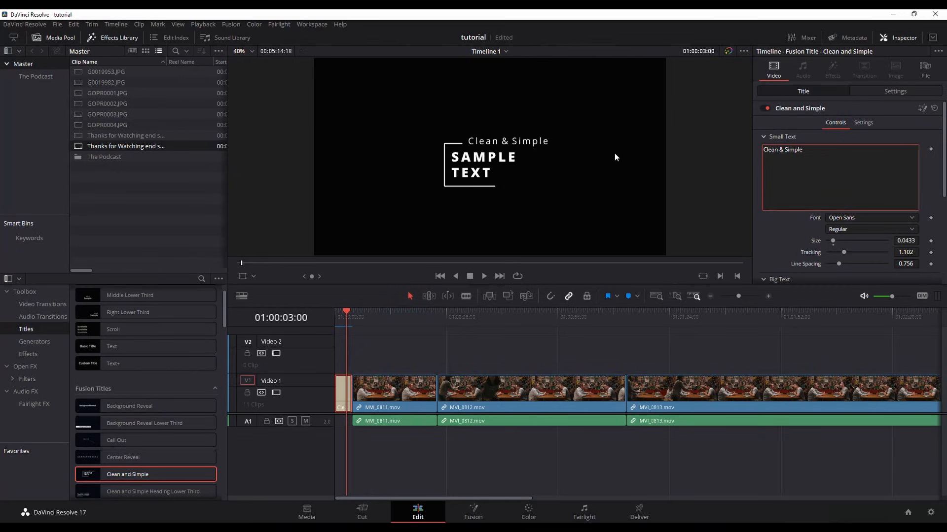
pyautogui.tripleClick(782, 150)
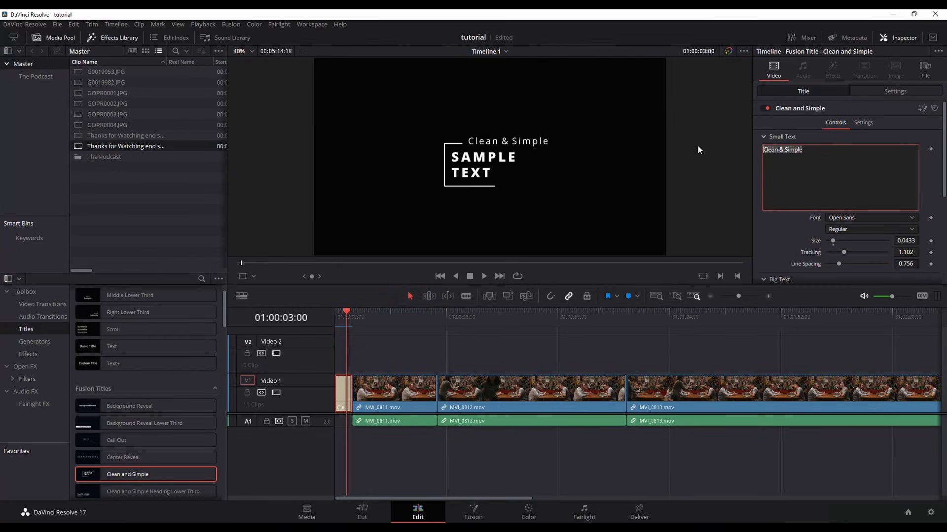
pyautogui.write('titles go')
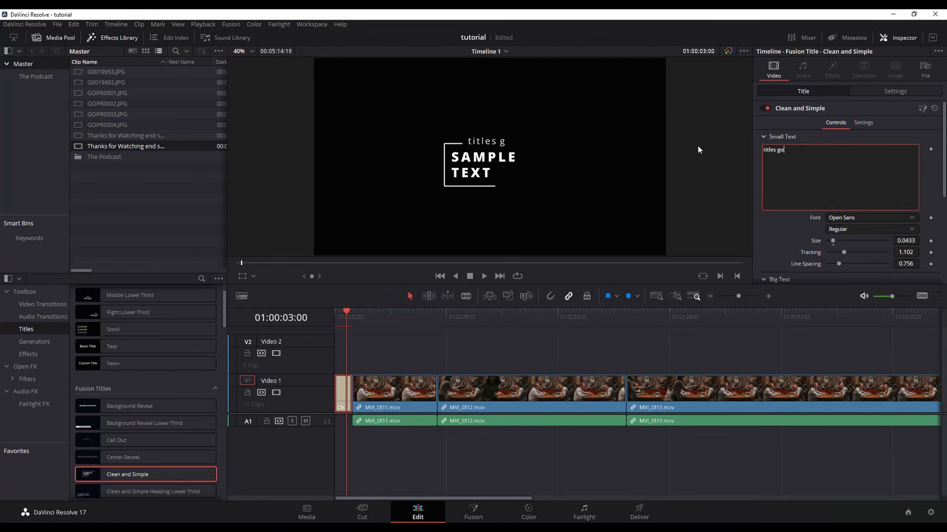
pyautogui.write('here')
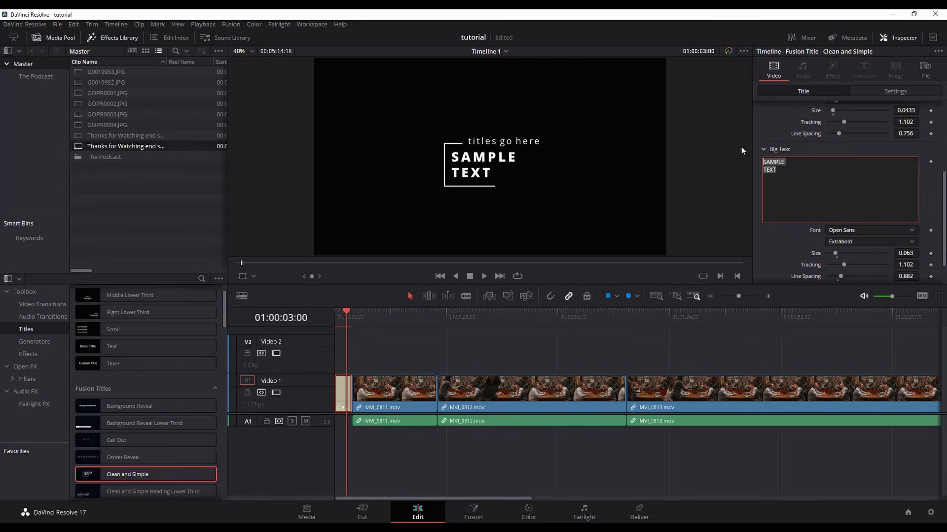
pyautogui.write('larger title')
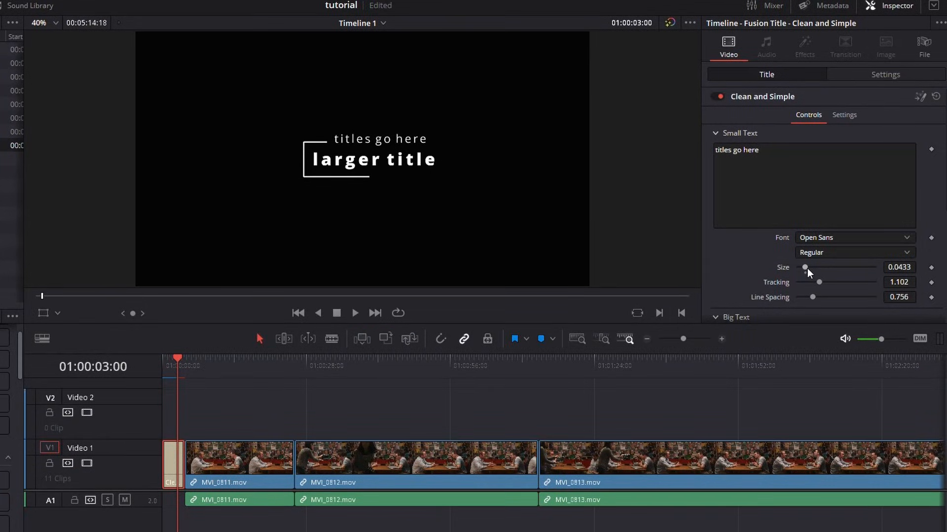
# - Raise the Small Text size to about 0.059 and scroll down to the Color settings
pyautogui.moveTo(804, 267); pyautogui.dragTo(808, 267)
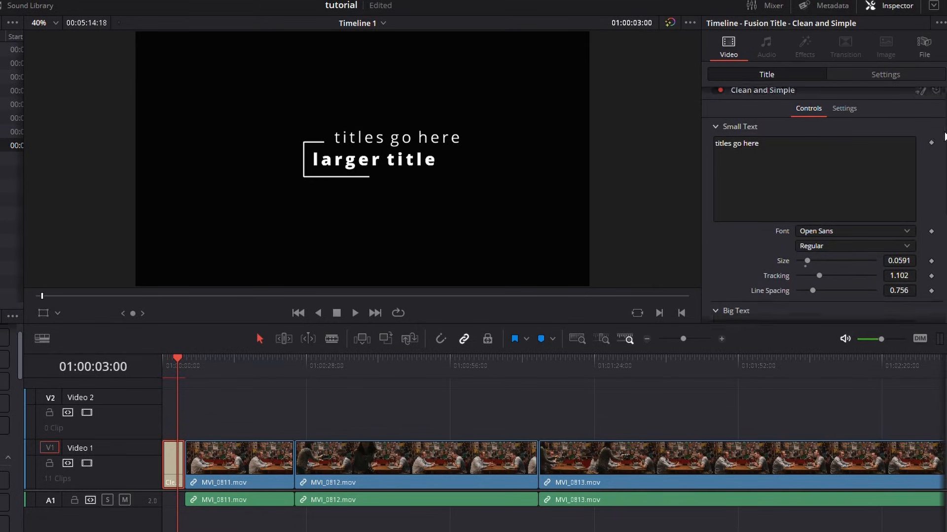
pyautogui.scroll(-3)
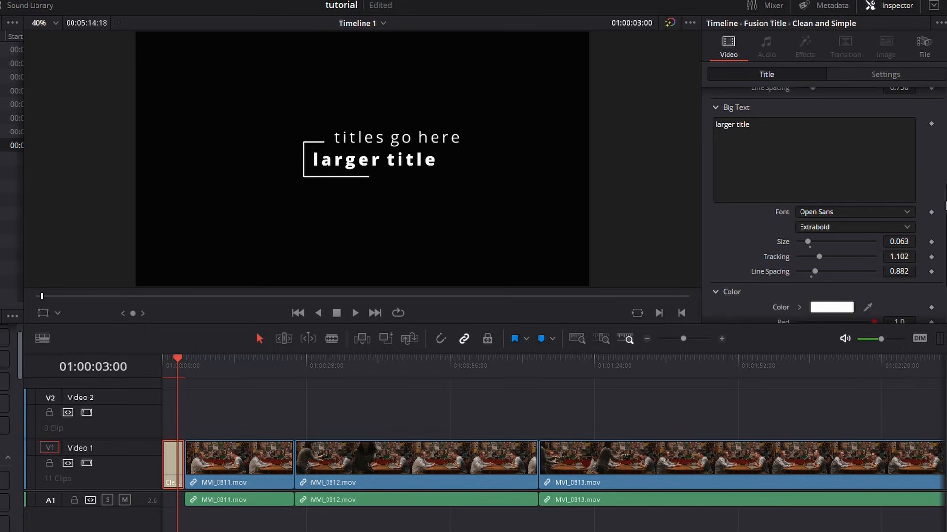
pyautogui.scroll(-3)
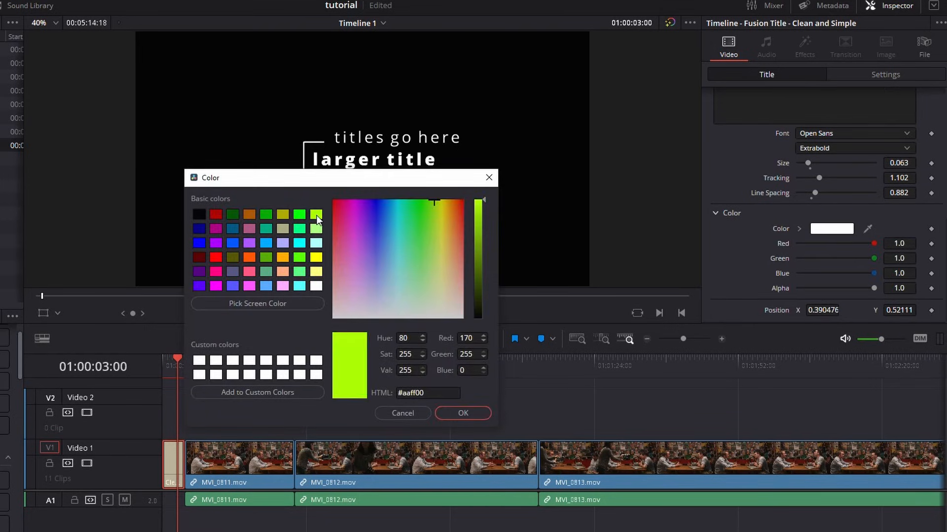
# - Confirm the lime green title colour and select the Right Lower Third clip on Video 2
pyautogui.click(463, 413)
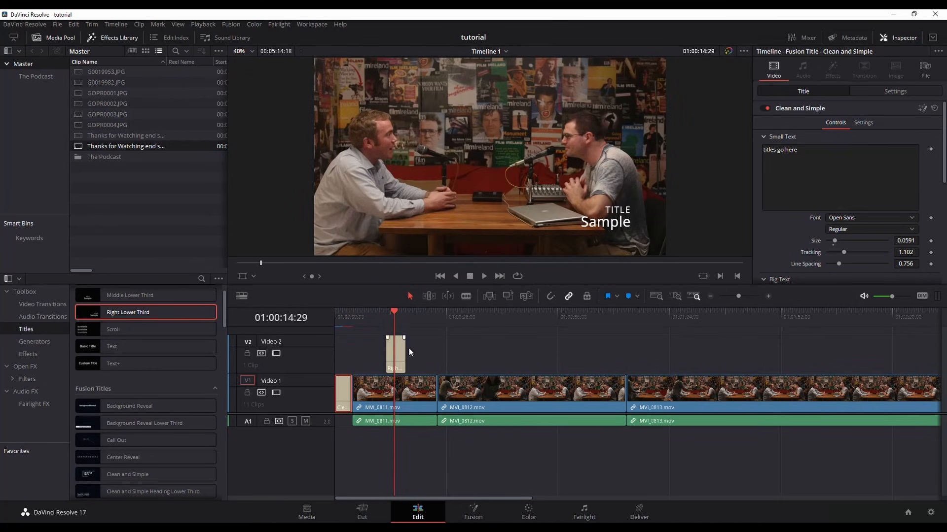
pyautogui.click(395, 353)
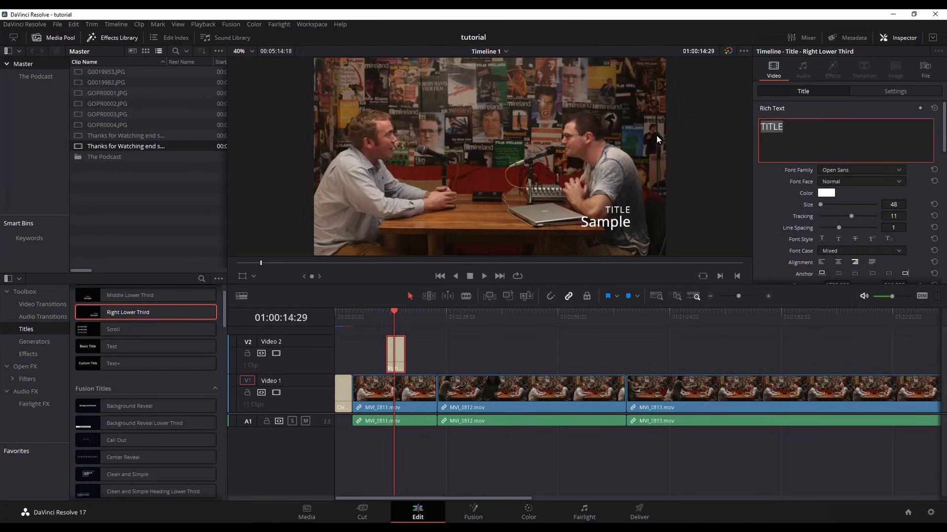